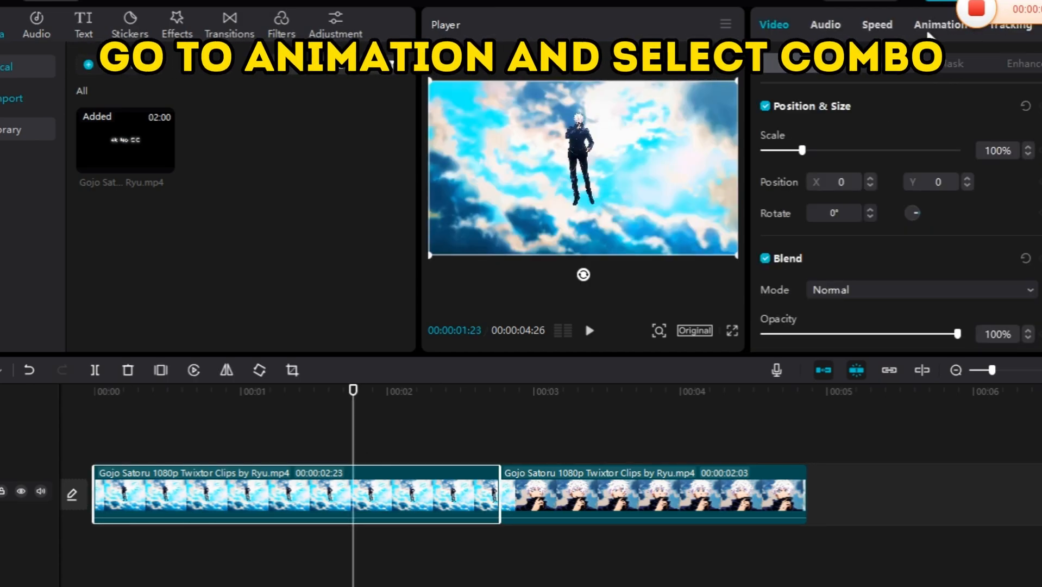
- Apply a combo animation preset to the first clip
click(940, 25)
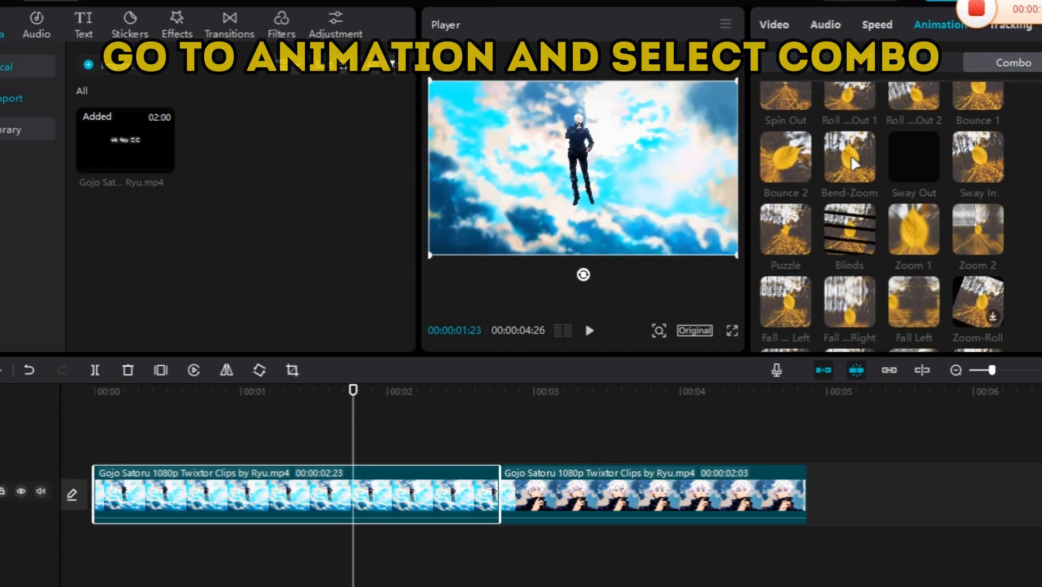
click(848, 157)
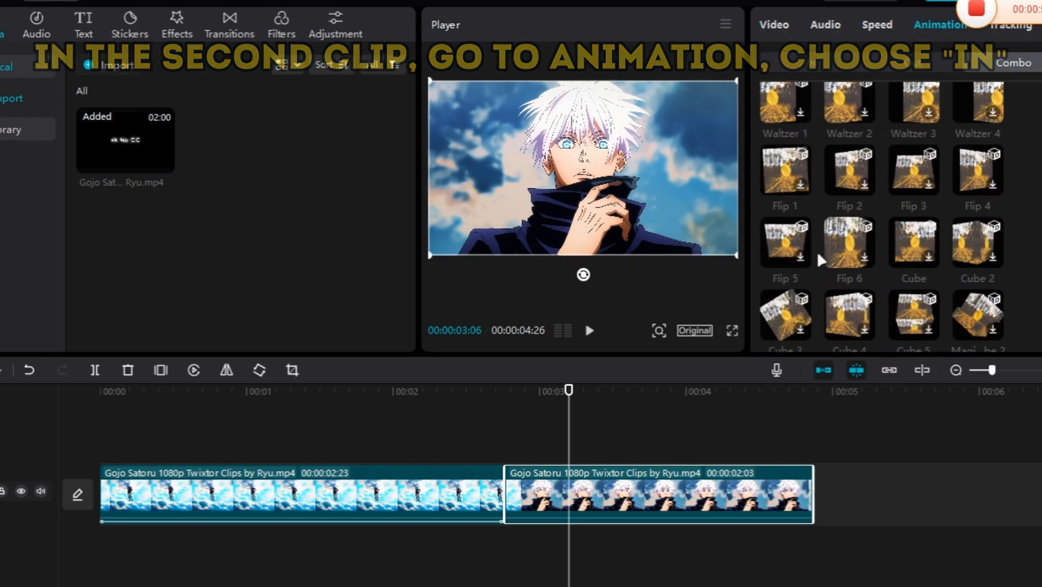
- Apply the Zoom 1 in-animation to the second clip
click(810, 63)
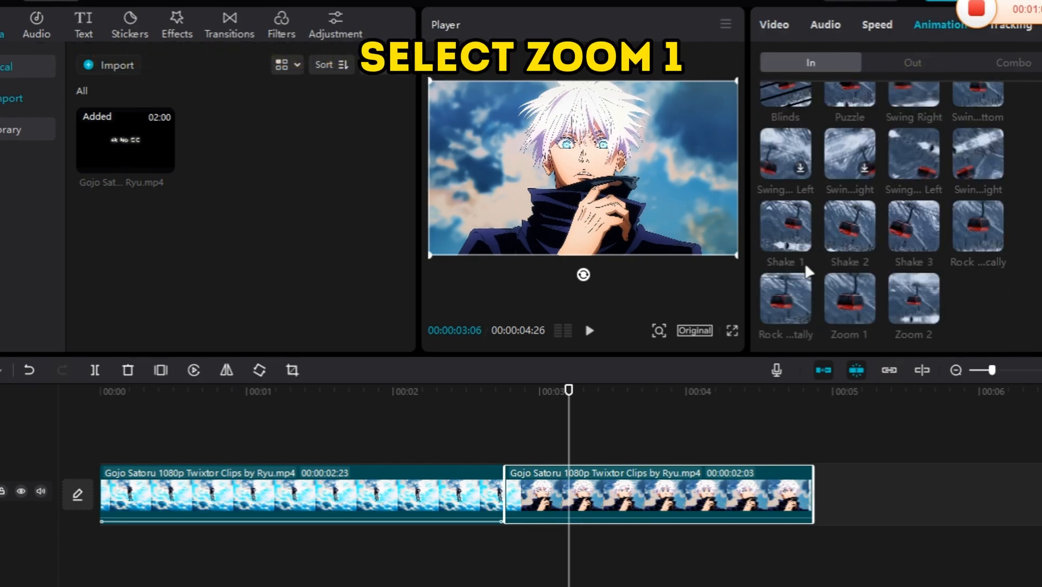
click(849, 297)
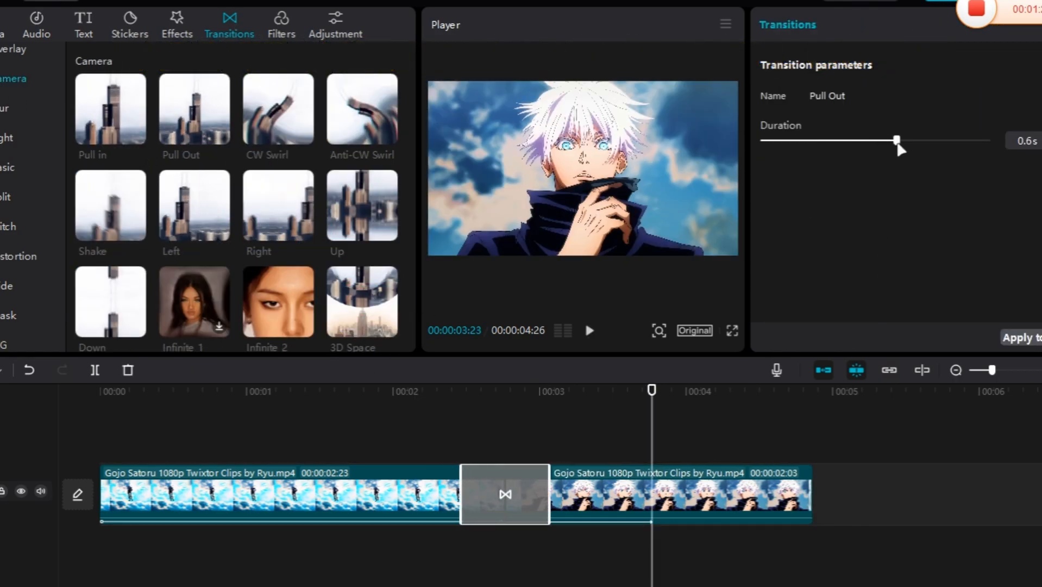
click(177, 25)
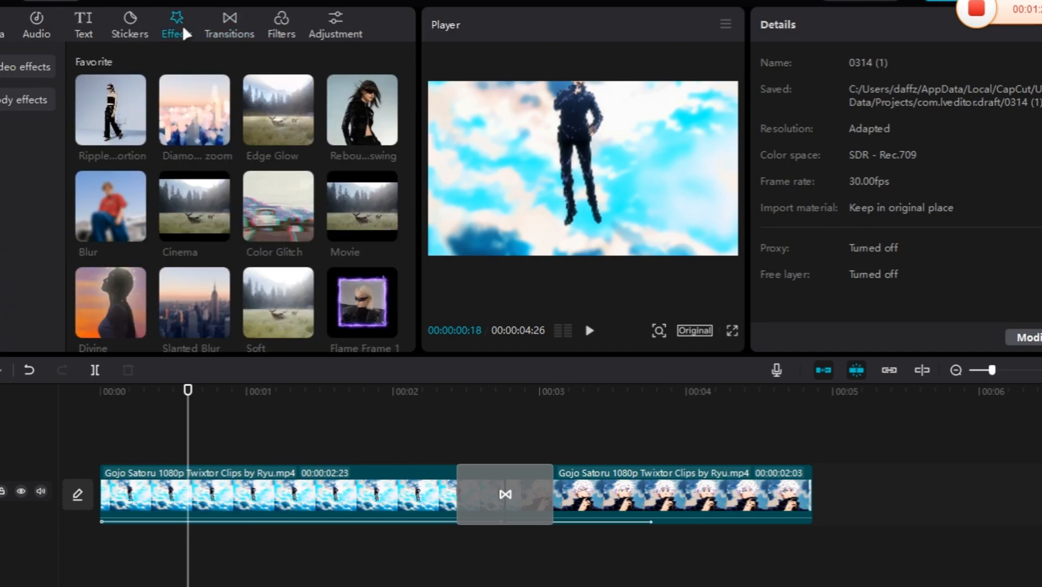
- Scroll the video effects library down to reach the Lens Wide Angle effect
scroll(down, 3)
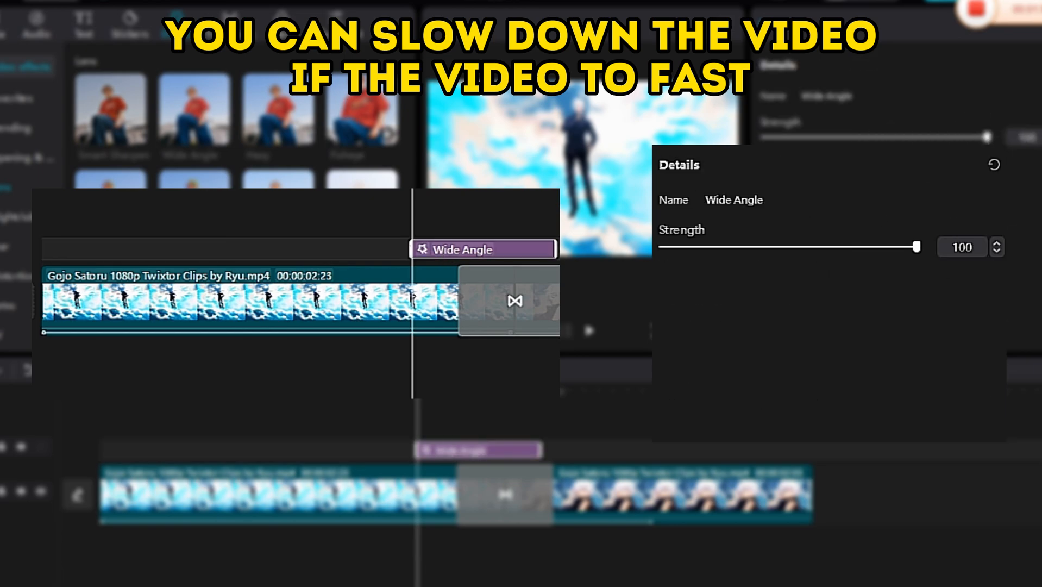
- Lower the stacked Wide Angle strengths to 79, 78 and 21, and retime one layer
drag(917, 247, 862, 247)
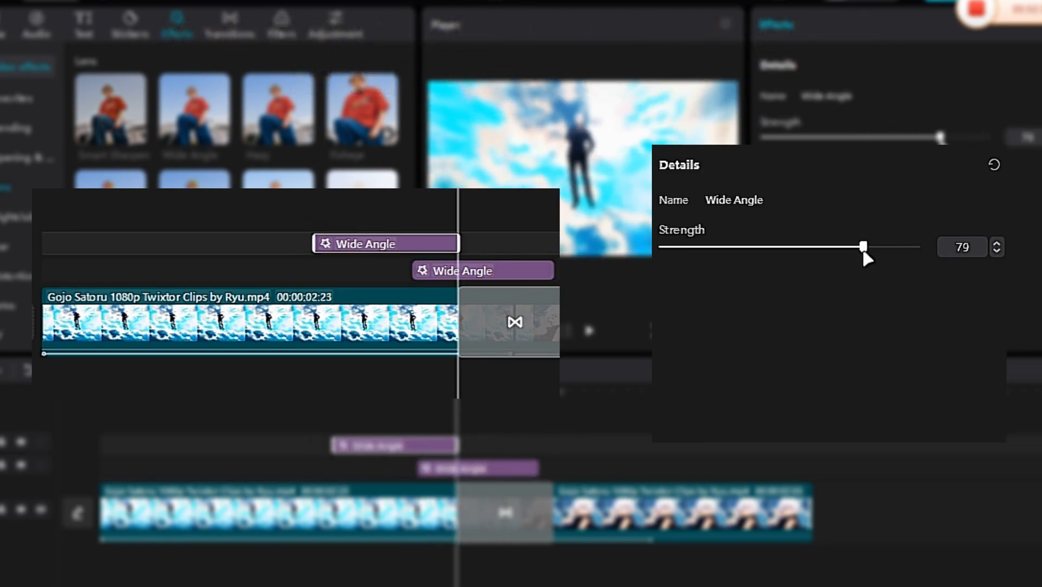
drag(862, 245, 856, 247)
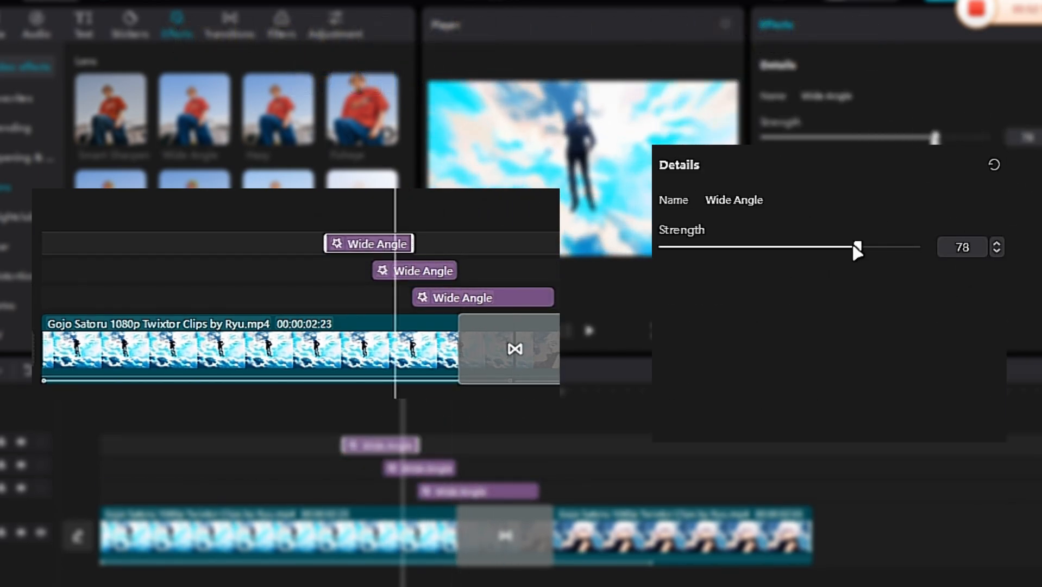
drag(856, 247, 764, 244)
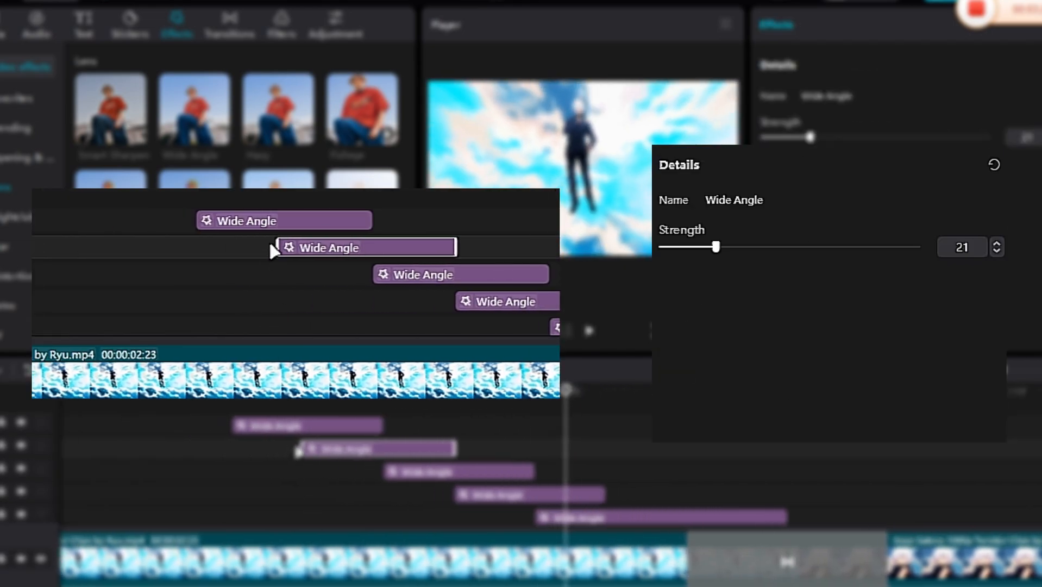
drag(718, 247, 866, 246)
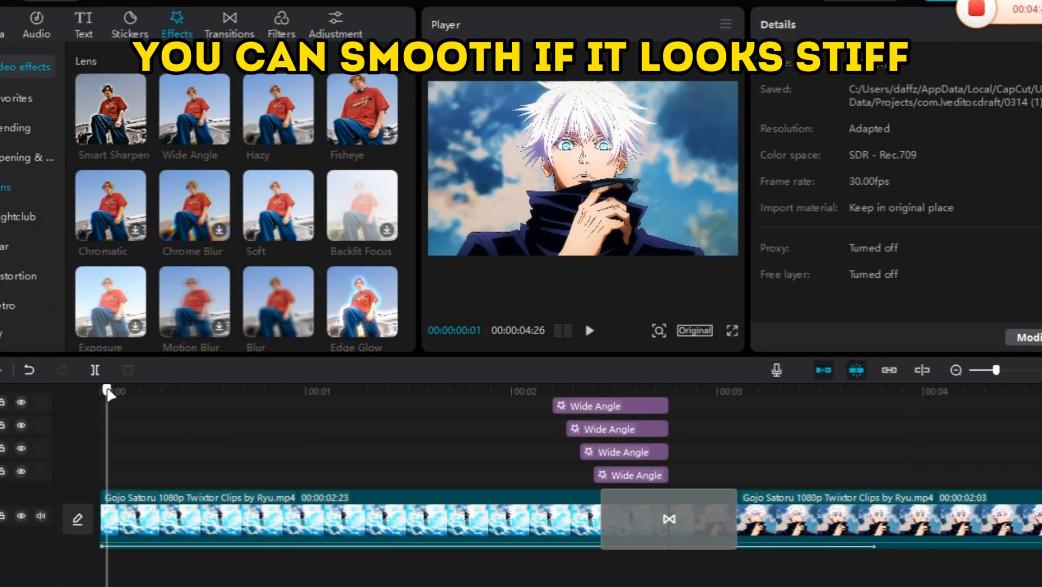
click(589, 331)
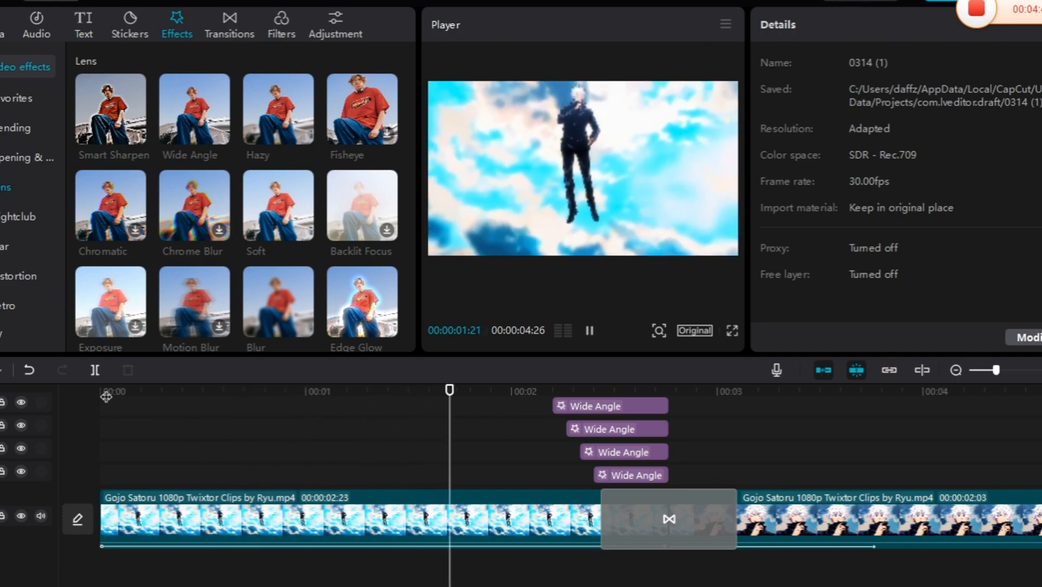